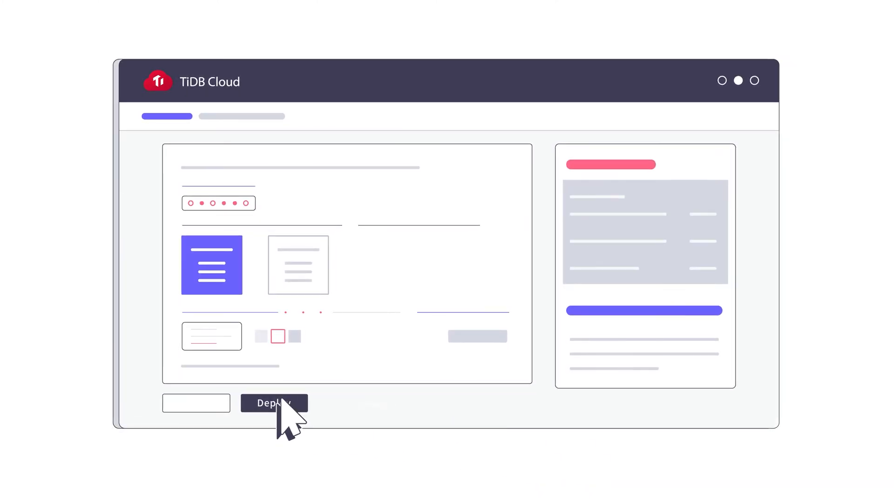
click(273, 403)
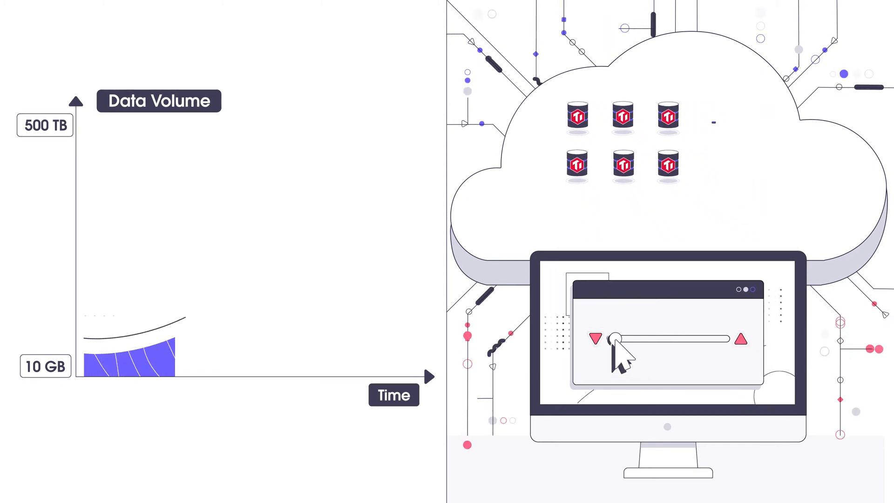
drag(610, 340, 624, 340)
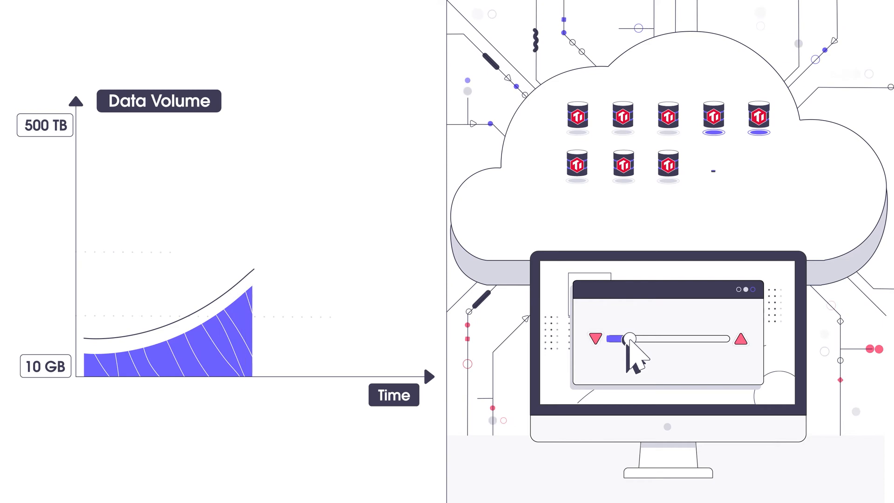
drag(627, 337, 658, 337)
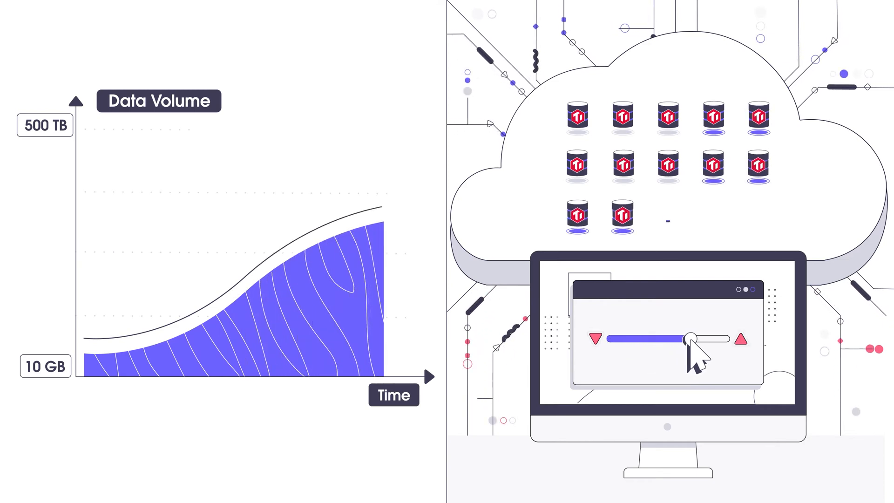
drag(690, 339, 707, 339)
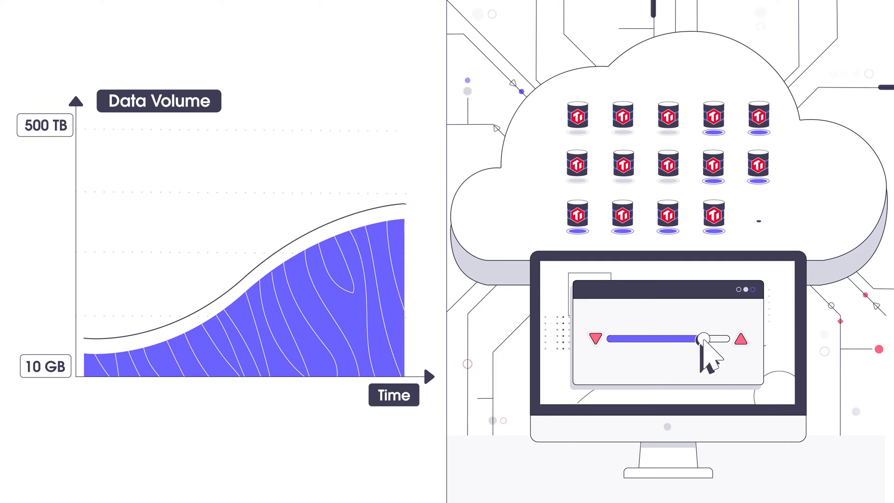